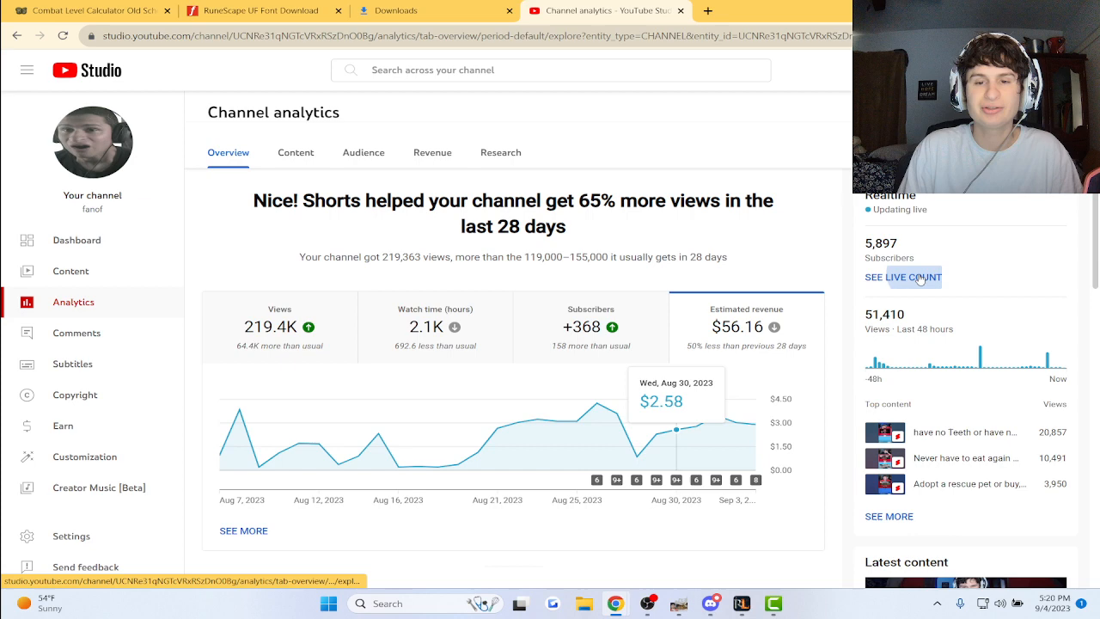
- Check the live subscriber count, then show content analytics for long-form videos
{"action": "left_click", "coordinate": [913, 276]}
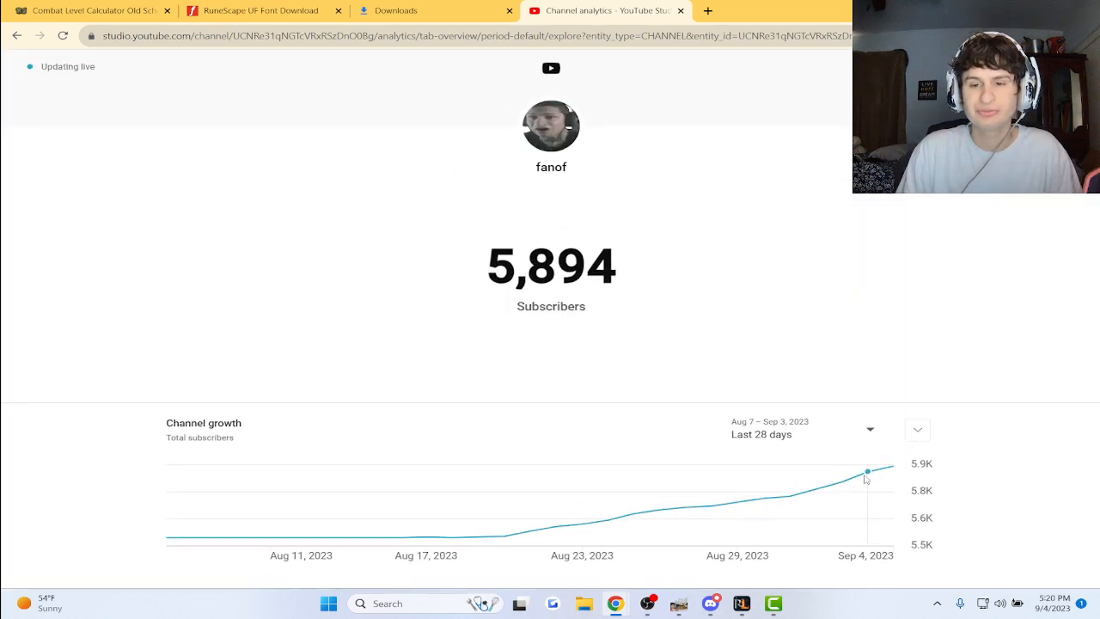
{"action": "mouse_move", "coordinate": [867, 472]}
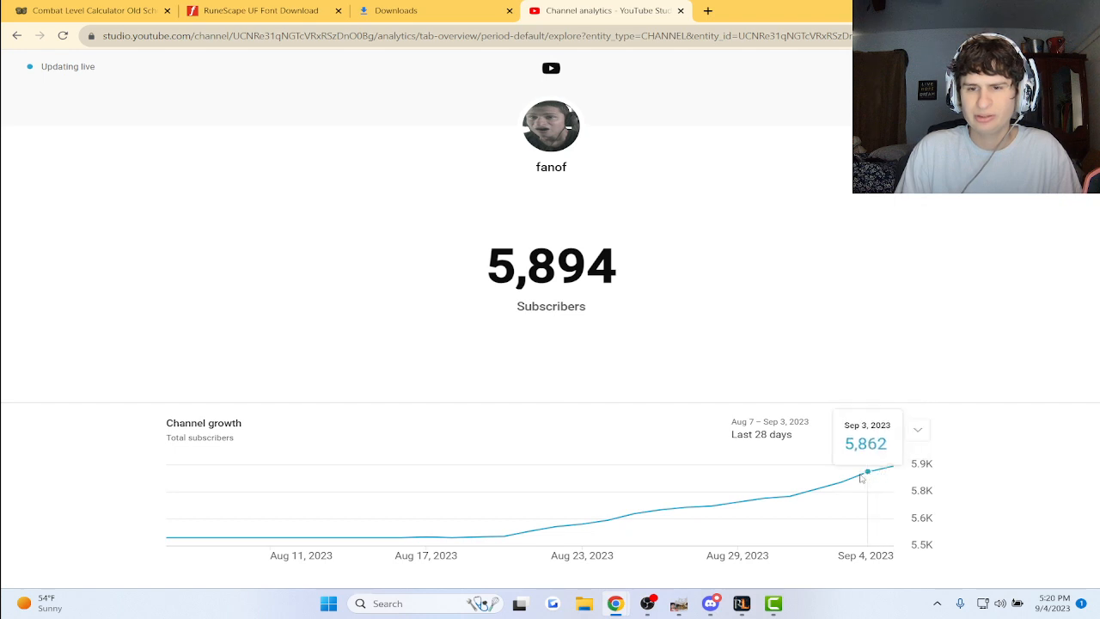
{"action": "mouse_move", "coordinate": [875, 473]}
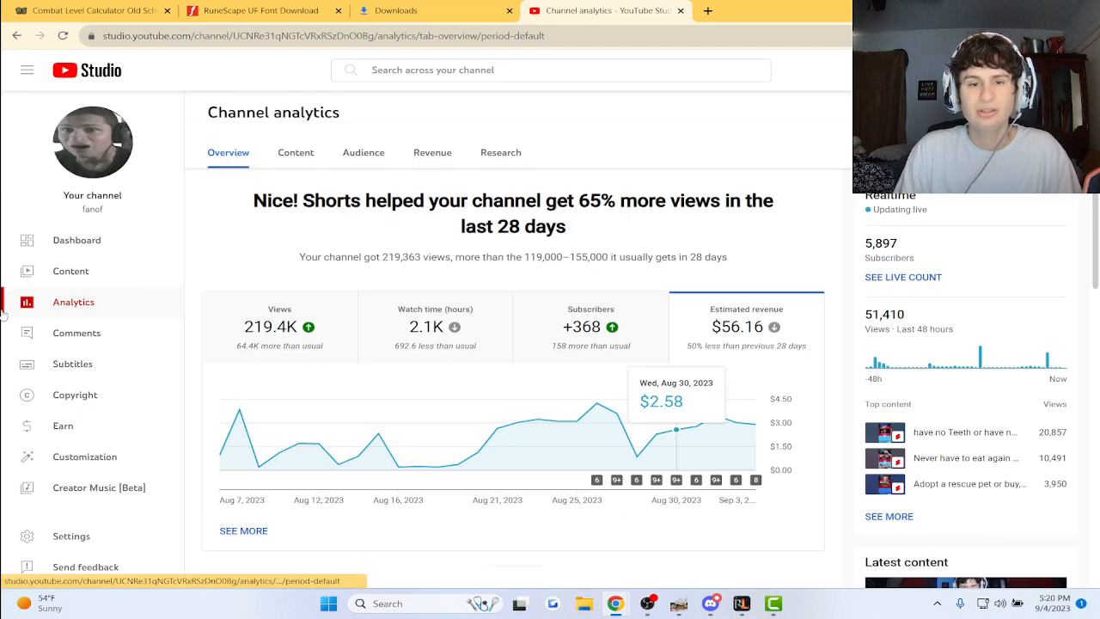
{"action": "mouse_move", "coordinate": [645, 272]}
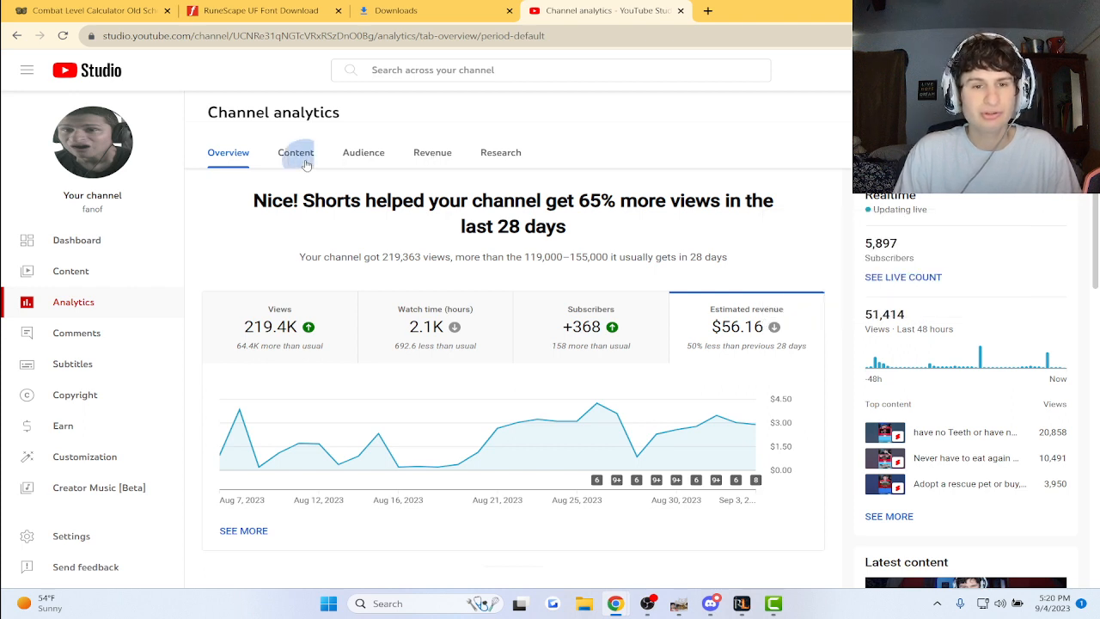
{"action": "left_click", "coordinate": [295, 152]}
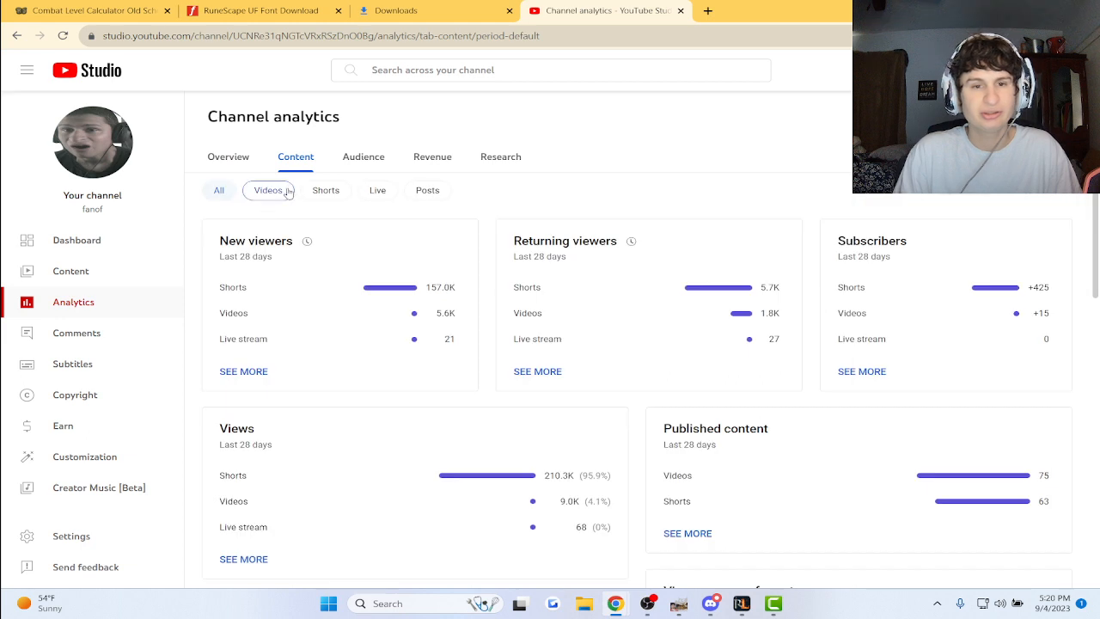
{"action": "left_click", "coordinate": [268, 189]}
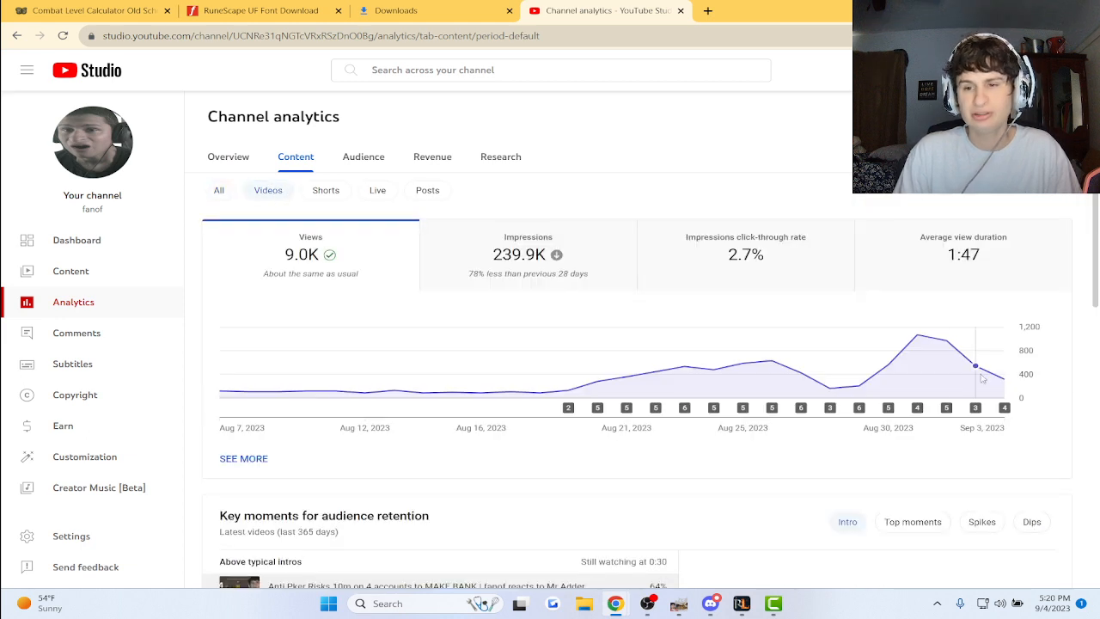
{"action": "mouse_move", "coordinate": [1004, 378]}
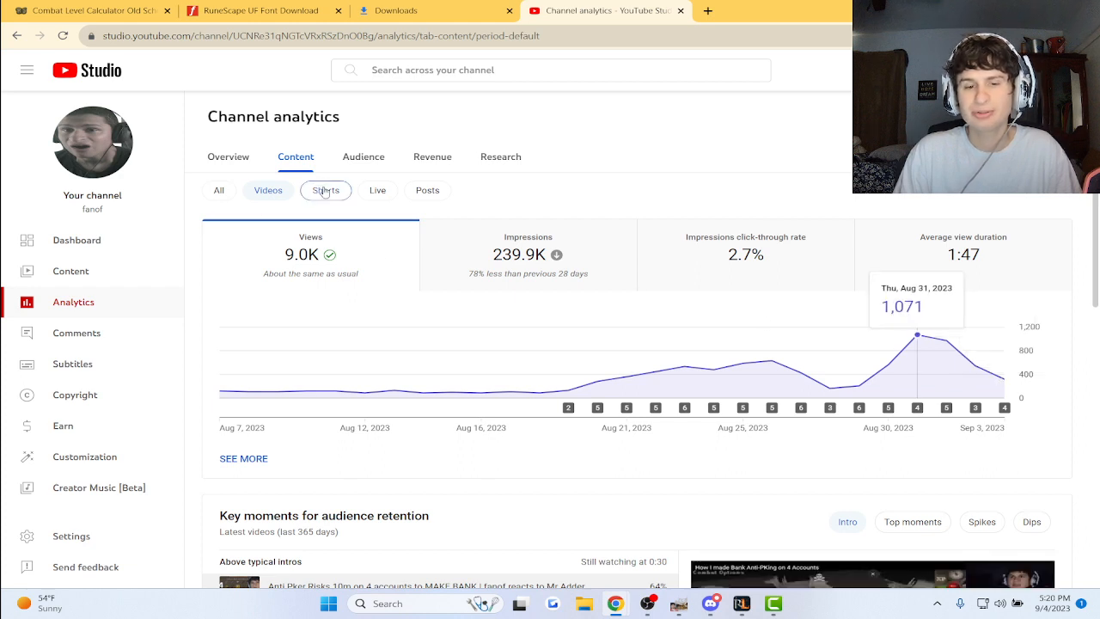
- Review Shorts metrics, then return to long-form videos (9.0K views) and all content
{"action": "left_click", "coordinate": [325, 190]}
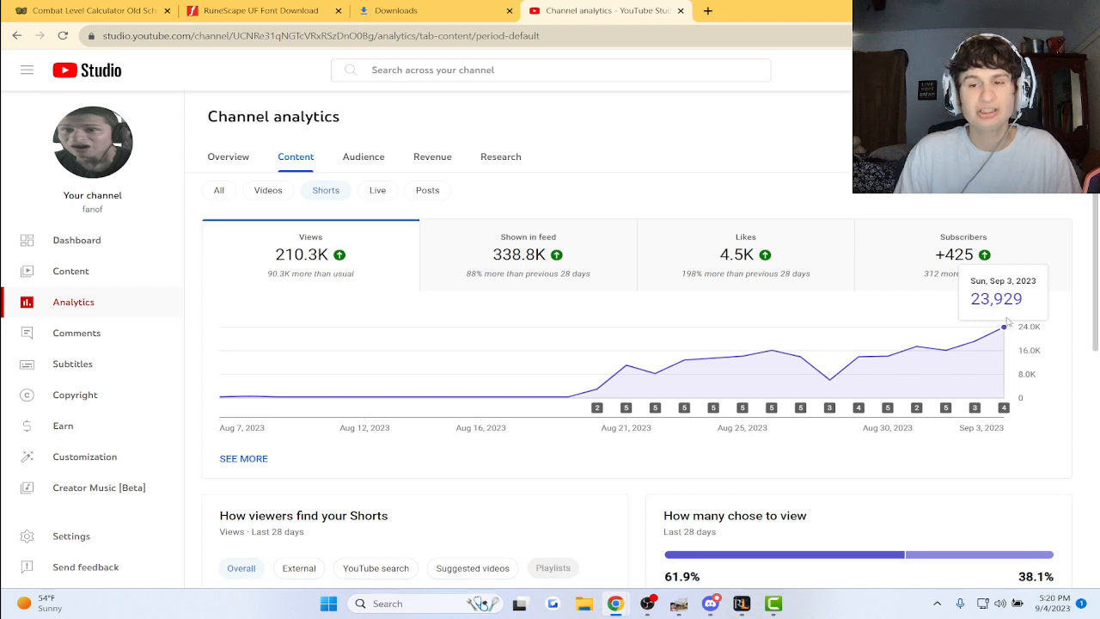
{"action": "mouse_move", "coordinate": [629, 291]}
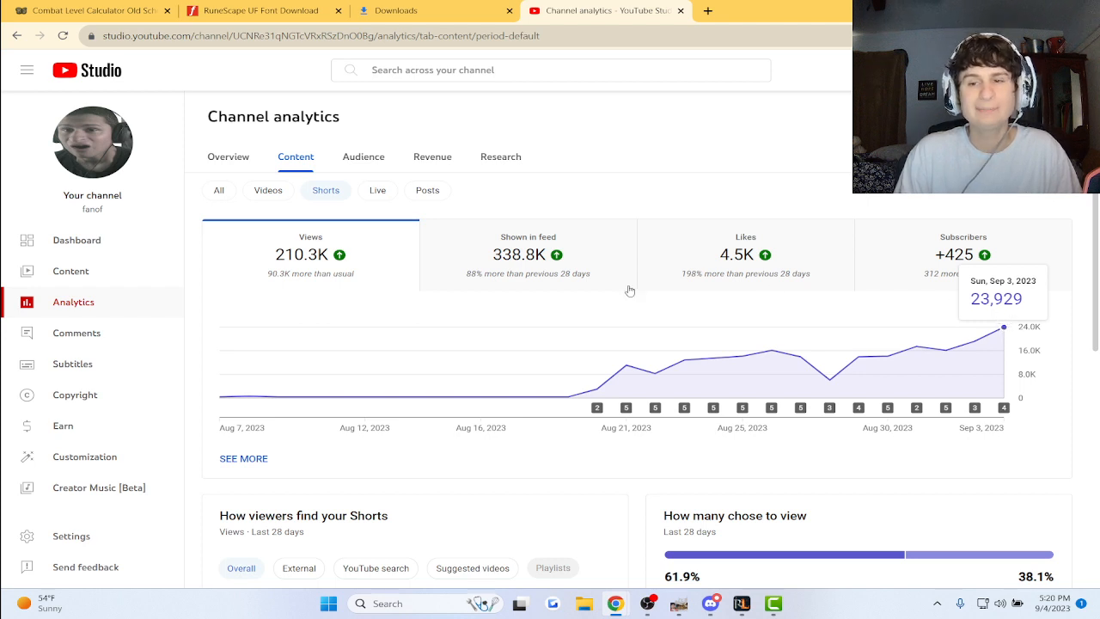
{"action": "mouse_move", "coordinate": [859, 199]}
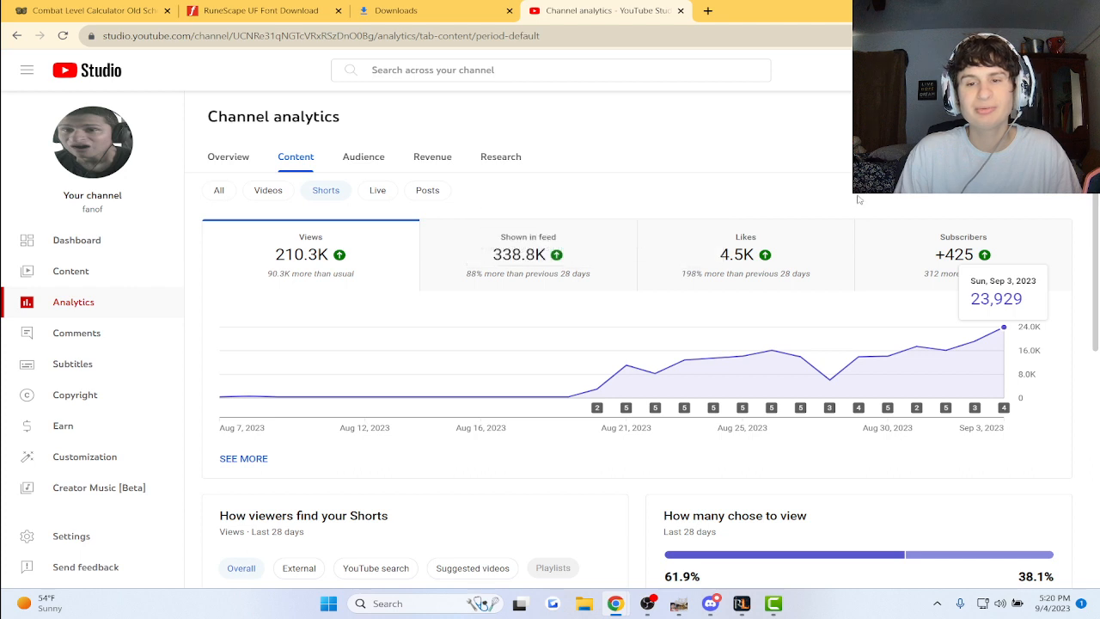
{"action": "mouse_move", "coordinate": [658, 216]}
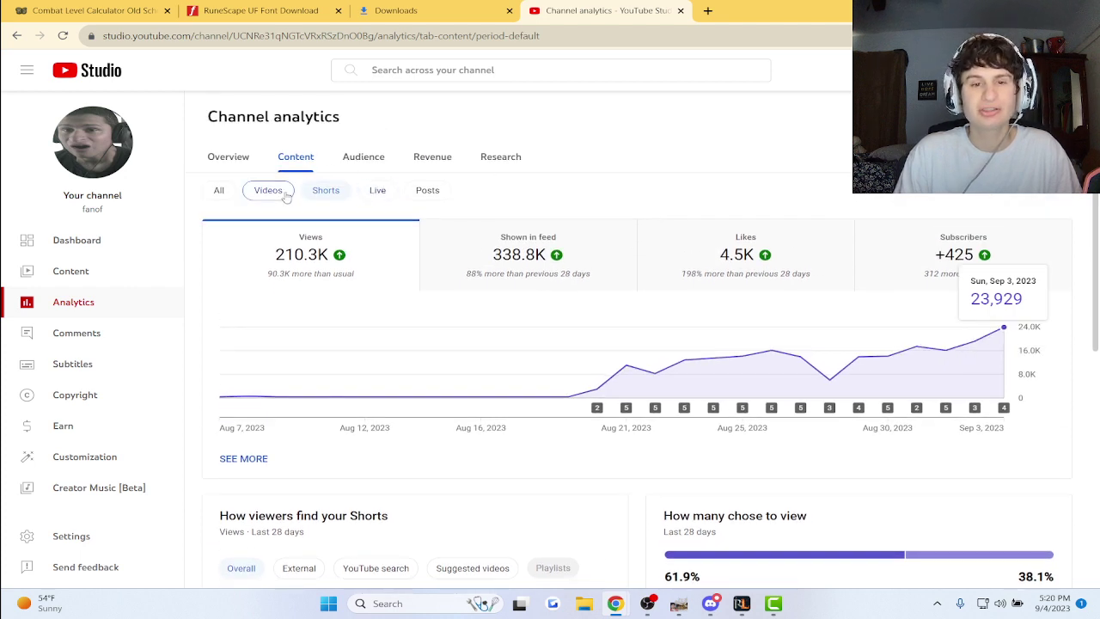
{"action": "left_click", "coordinate": [219, 190]}
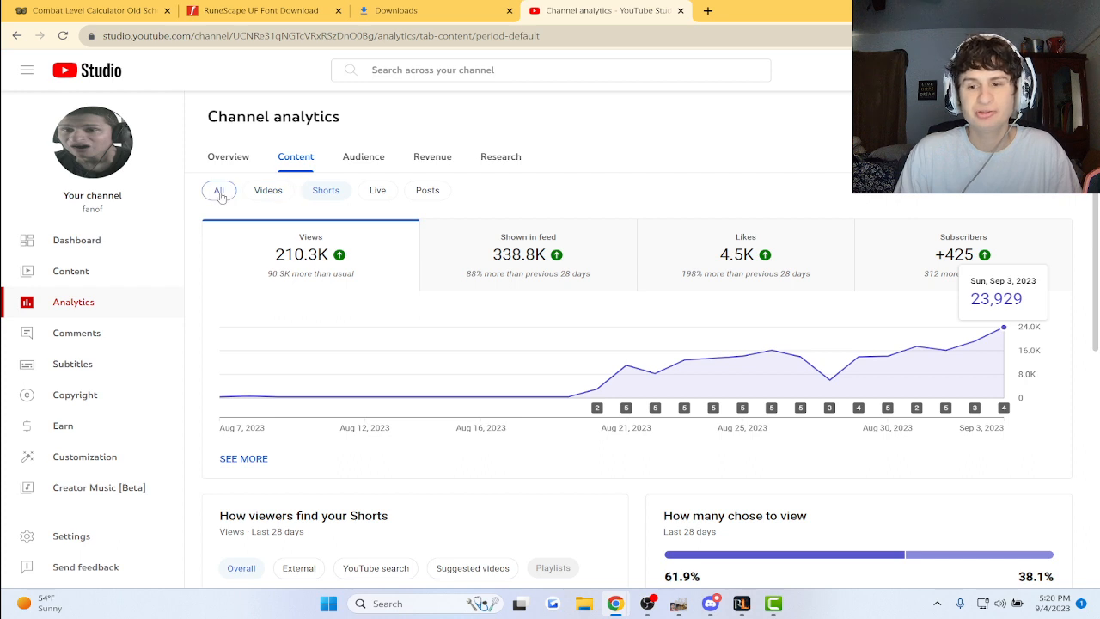
{"action": "left_click", "coordinate": [268, 190]}
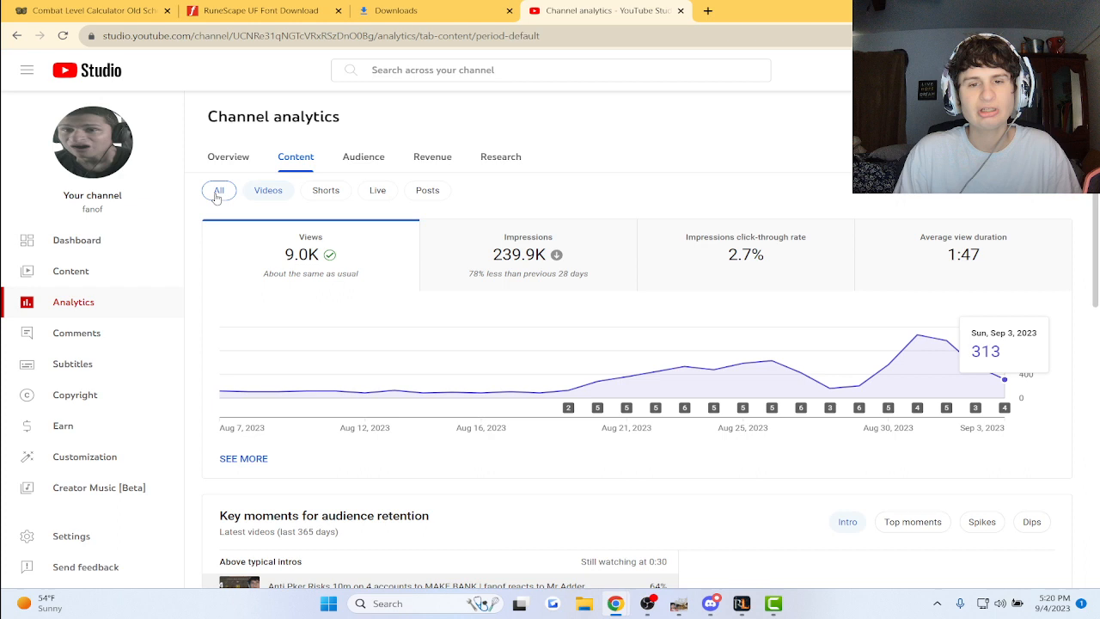
- Compare 28-day revenue from Shorts Feed ads ($23.26) and Watch Page ads ($17.83)
{"action": "left_click", "coordinate": [432, 156]}
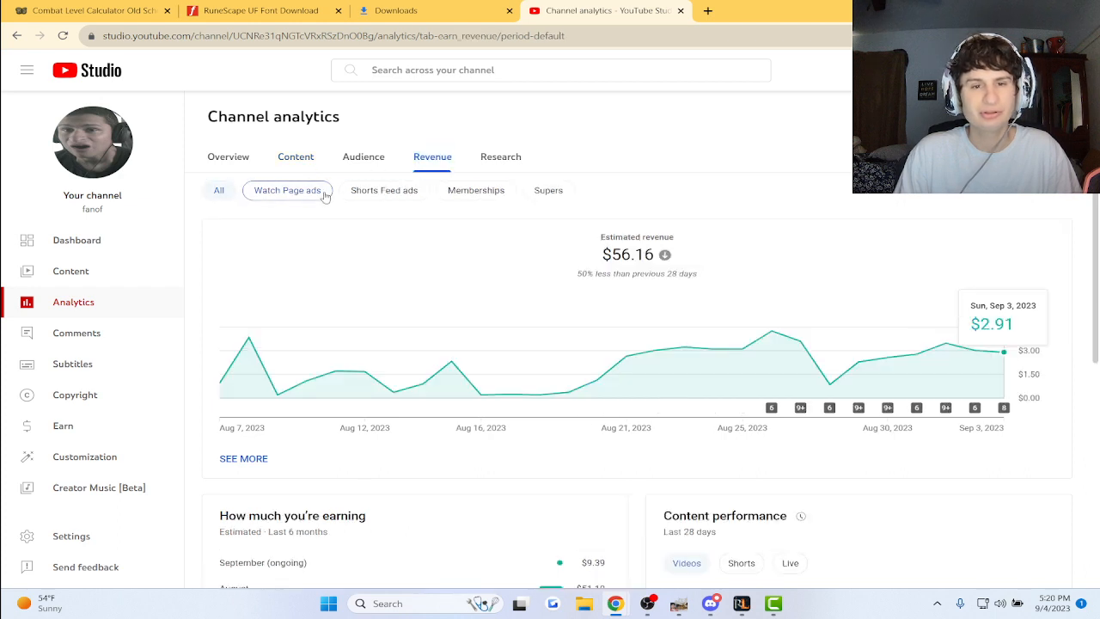
{"action": "left_click", "coordinate": [383, 189]}
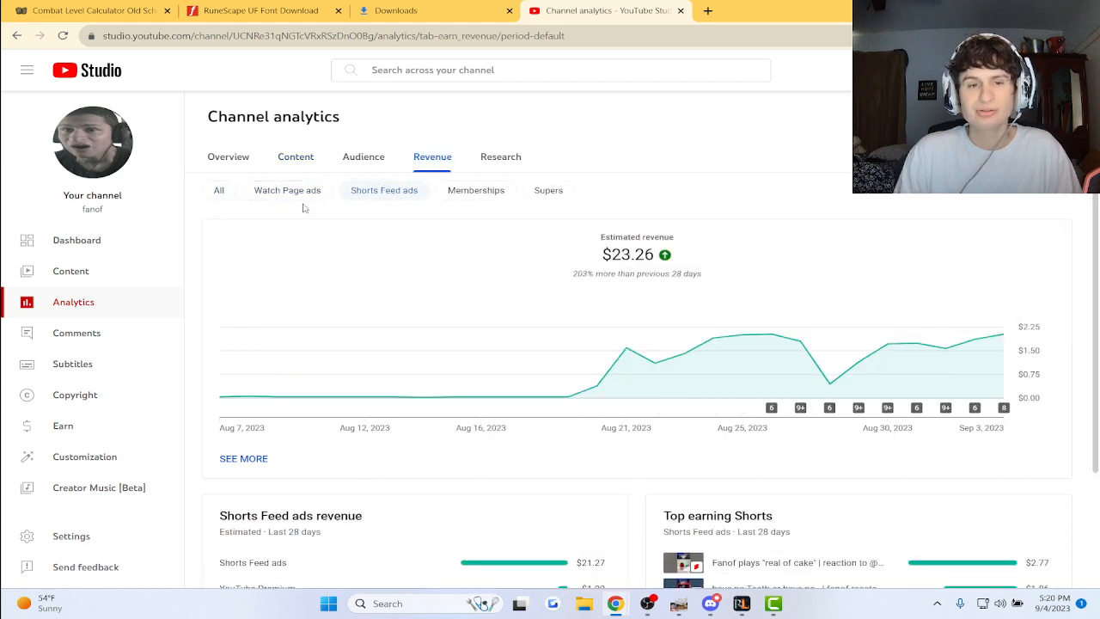
{"action": "left_click", "coordinate": [287, 190]}
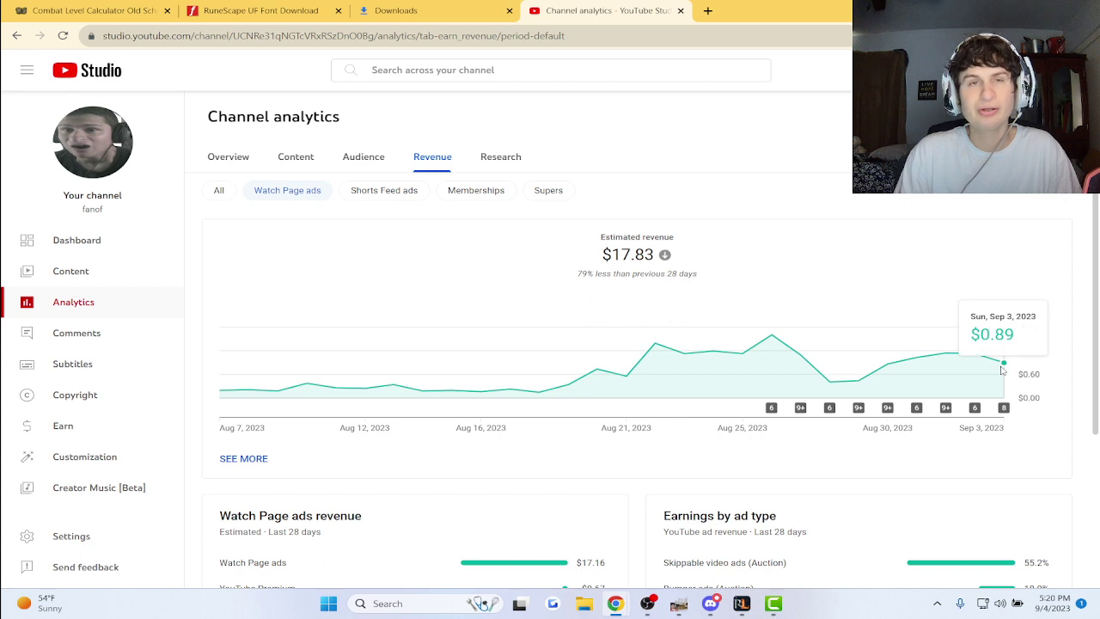
{"action": "mouse_move", "coordinate": [983, 307]}
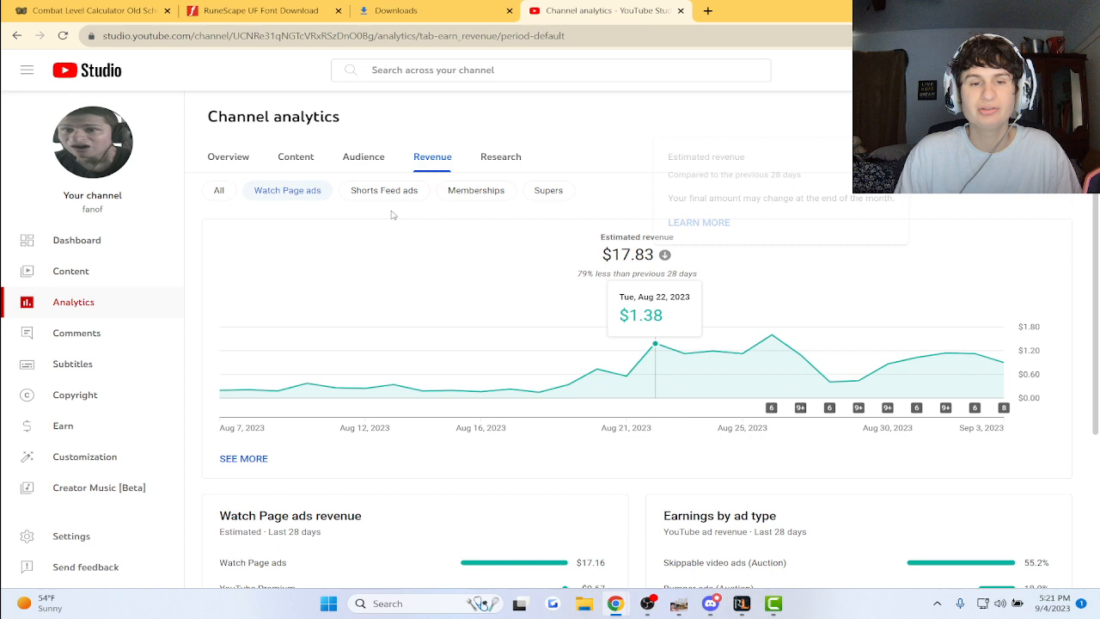
{"action": "left_click", "coordinate": [383, 190]}
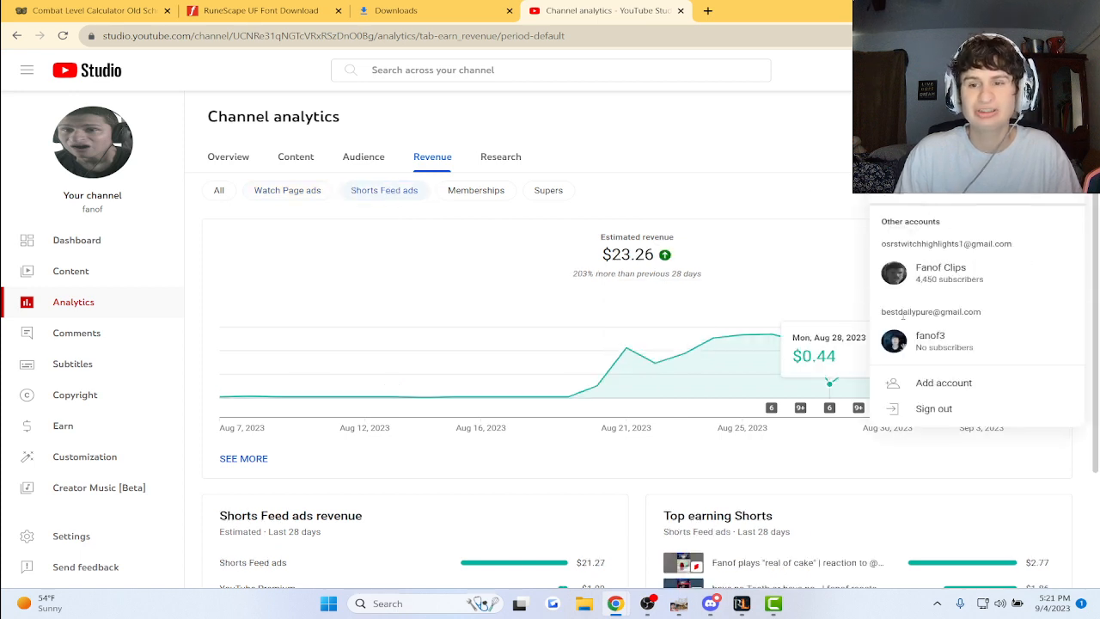
- Switch to the Fanof Clips channel (4,455 subscribers) and open its analytics overview
{"action": "left_click", "coordinate": [939, 272]}
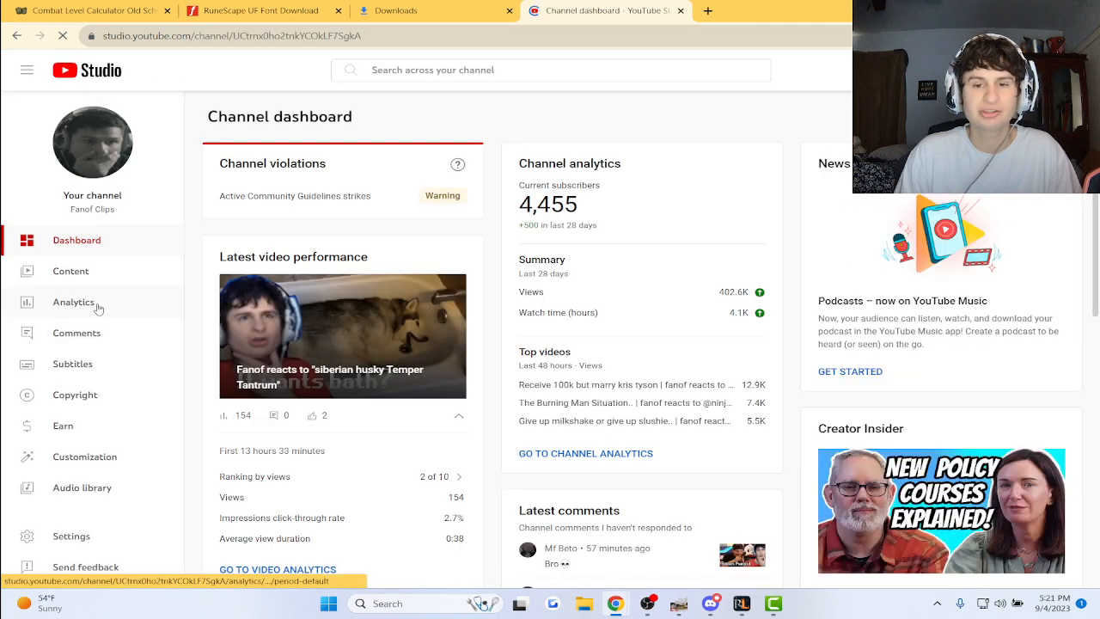
{"action": "left_click", "coordinate": [73, 301]}
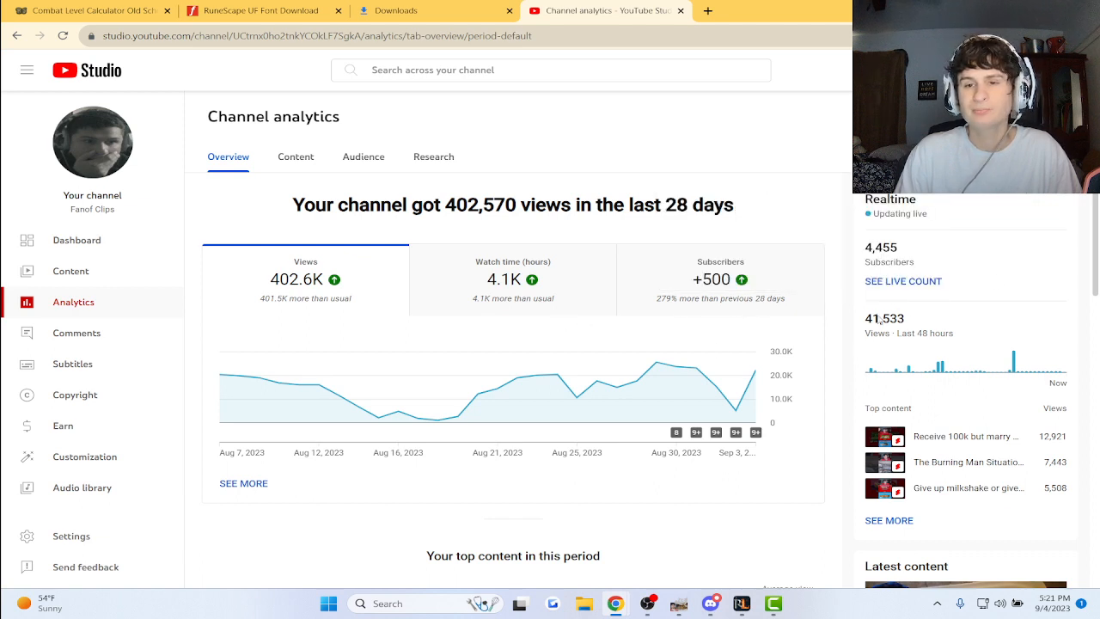
- Chart Fanof Clips' subscriber gains instead of views, totaling +500 over 28 days
{"action": "left_click", "coordinate": [720, 279]}
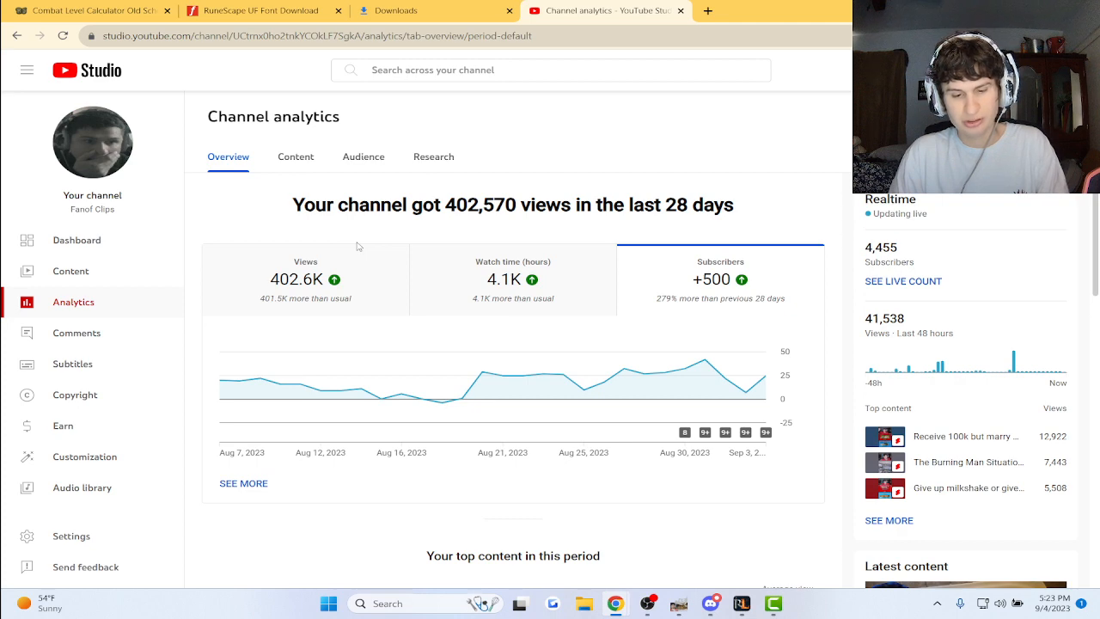
{"action": "mouse_move", "coordinate": [369, 326]}
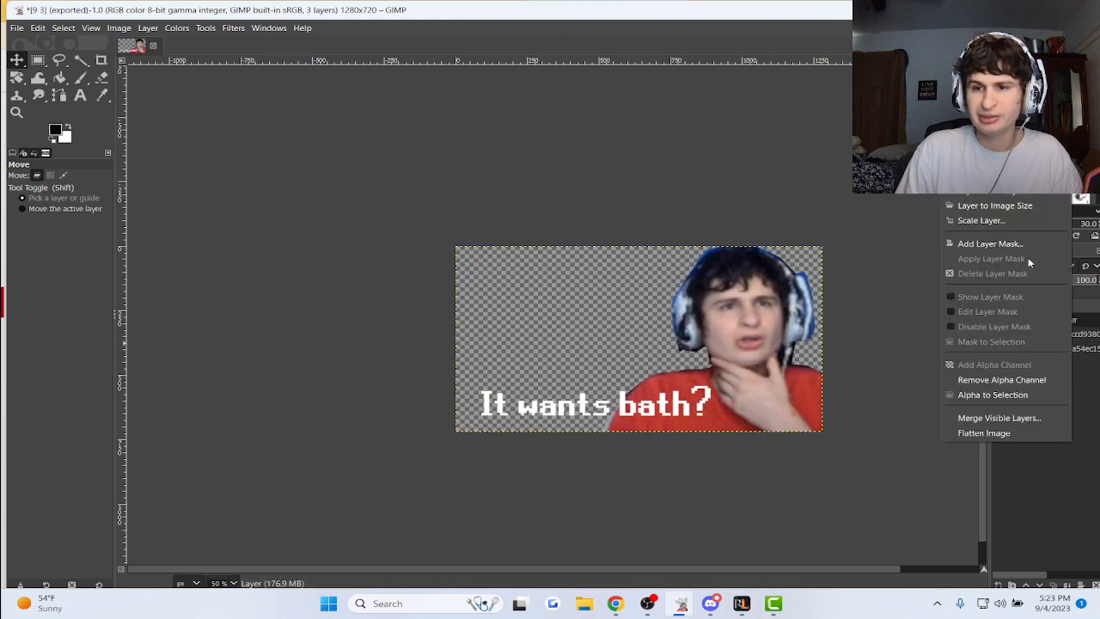
- Close the GIMP layer menu and return to the Fanof Clips analytics in Chrome
{"action": "left_click", "coordinate": [983, 432]}
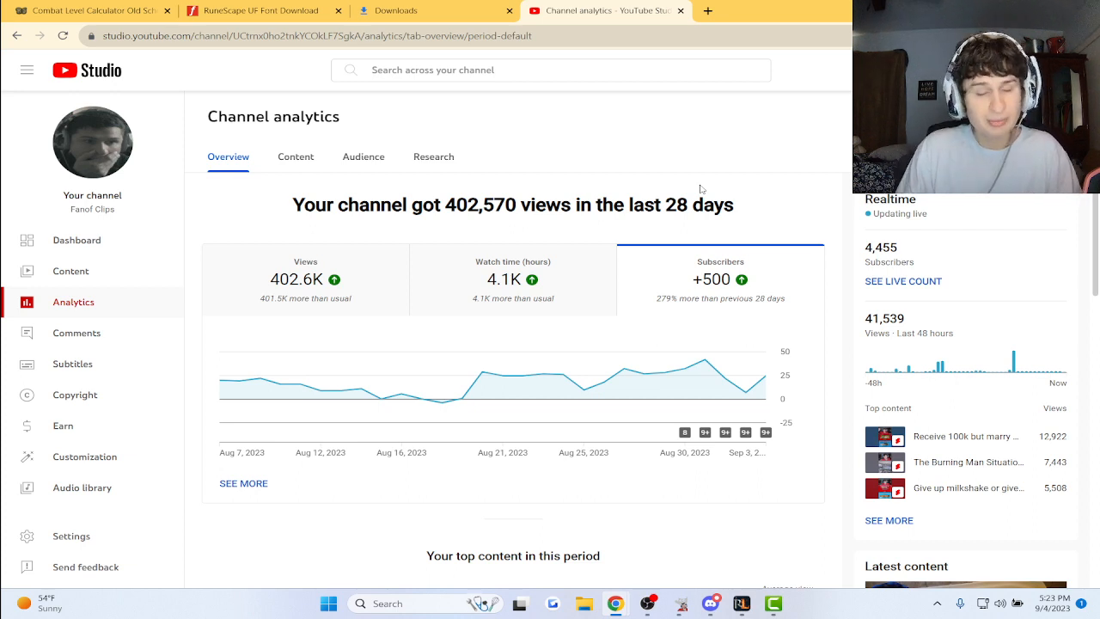
- Open the Dashboard and view the July 20, 2019 Community Guidelines warning details
{"action": "left_click", "coordinate": [77, 240]}
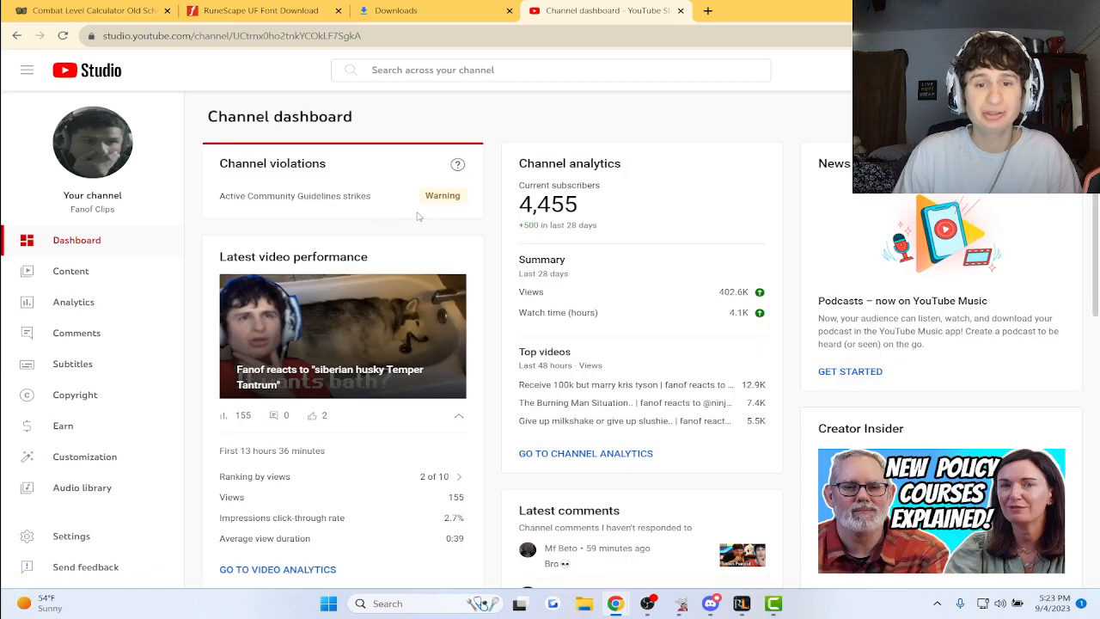
{"action": "left_click", "coordinate": [443, 196]}
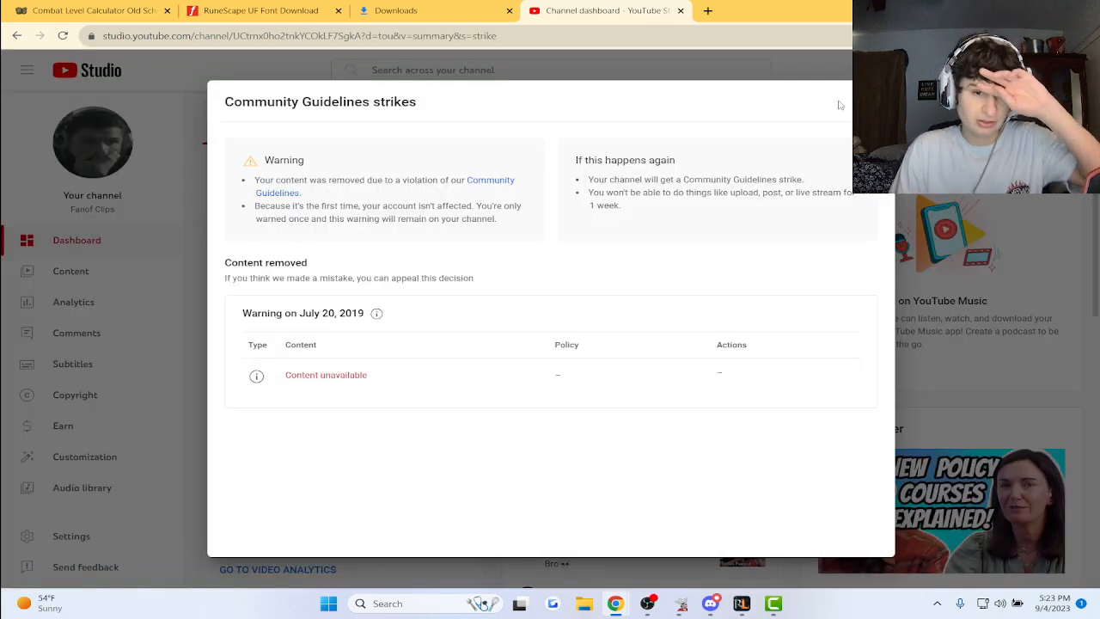
{"action": "mouse_move", "coordinate": [305, 77]}
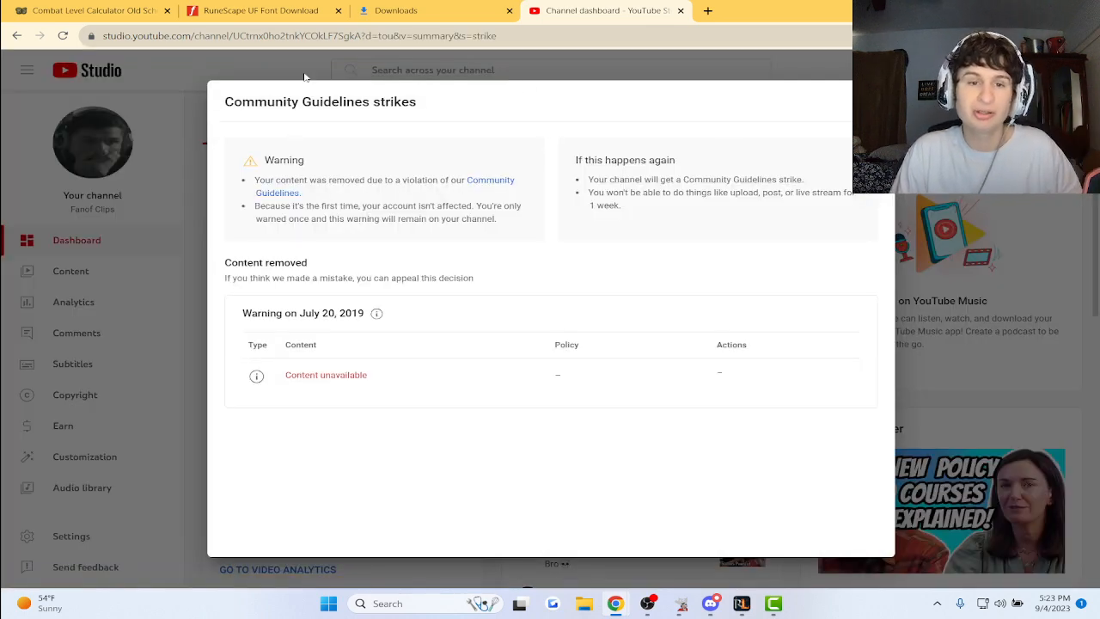